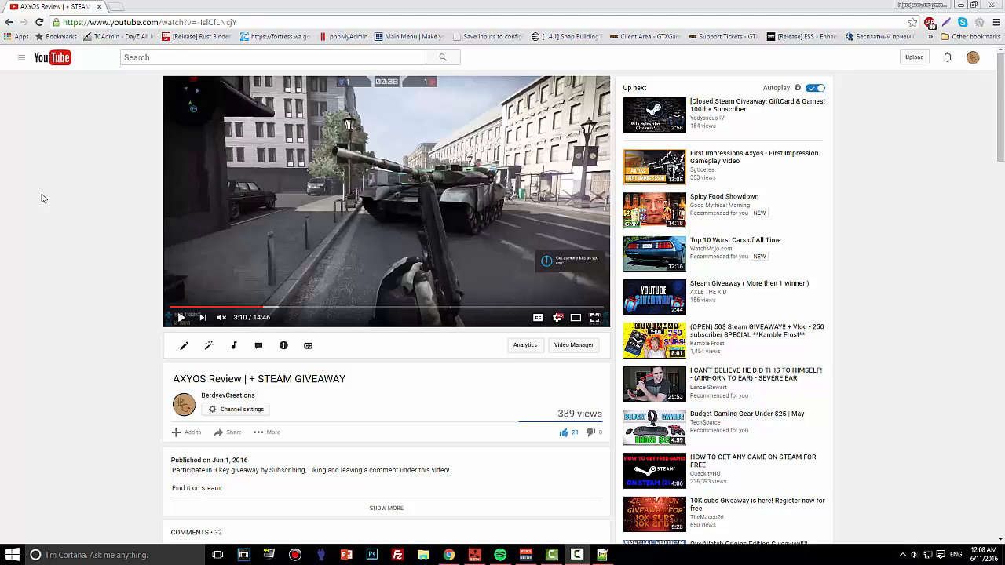
# Scroll the giveaway video page down to its comments and bring up the numbered commenter list.
pyautogui.scroll(-3)
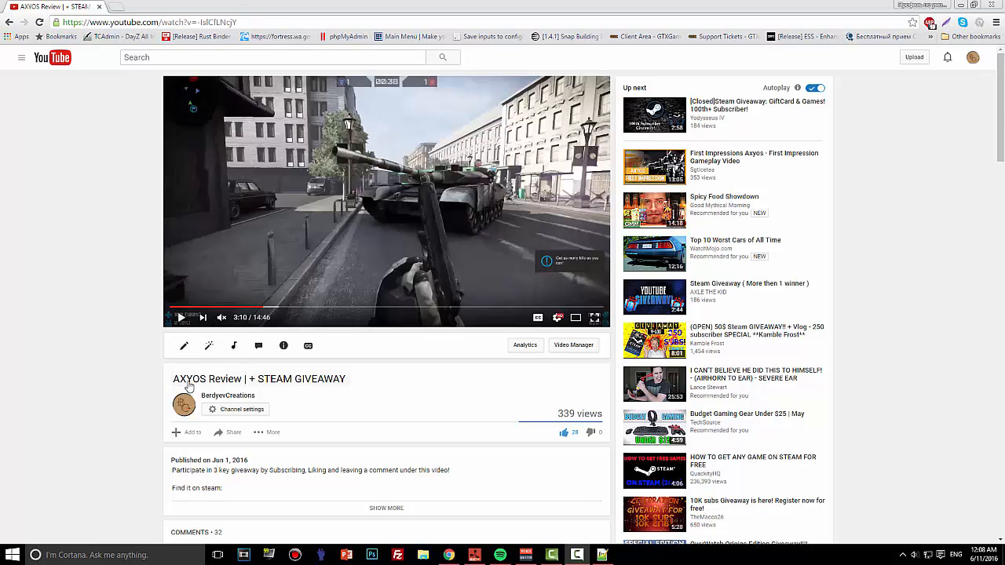
pyautogui.moveTo(42, 363)
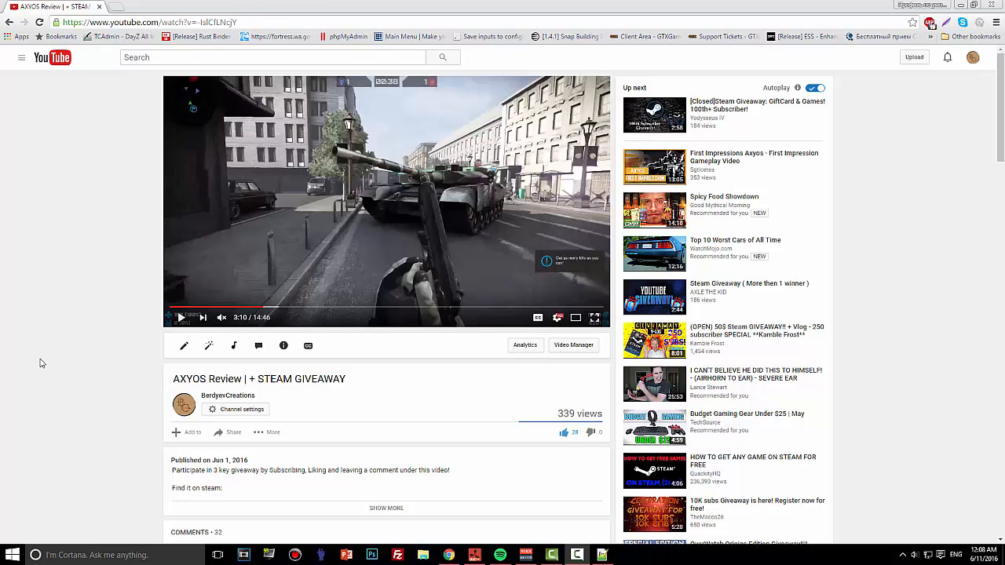
pyautogui.scroll(-3)
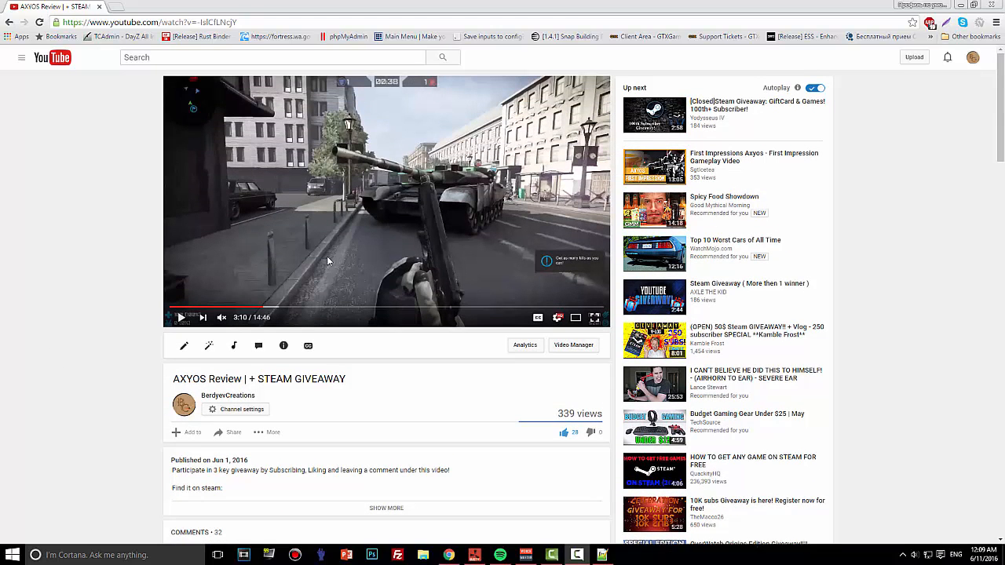
pyautogui.moveTo(124, 280)
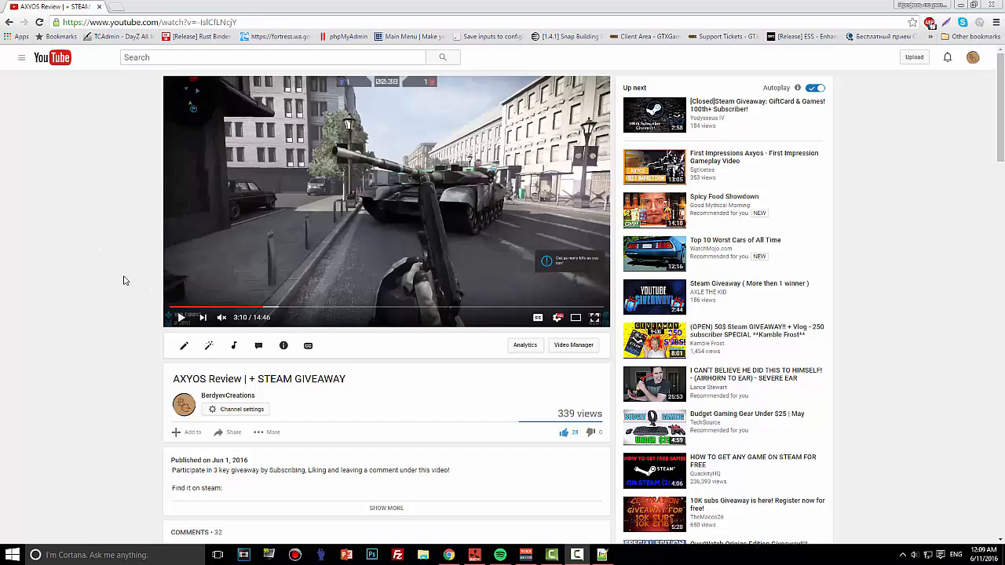
pyautogui.scroll(-3)
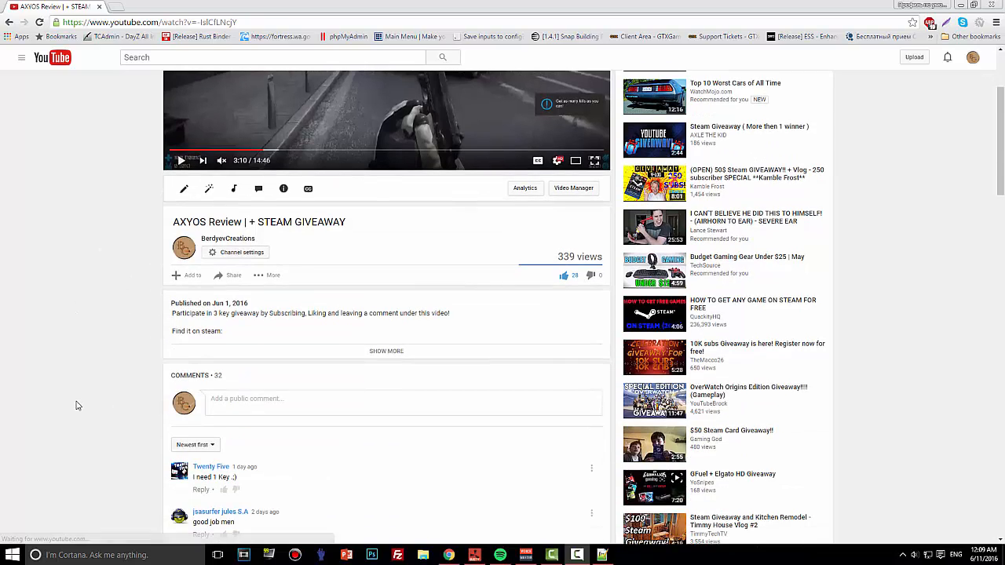
pyautogui.scroll(-3)
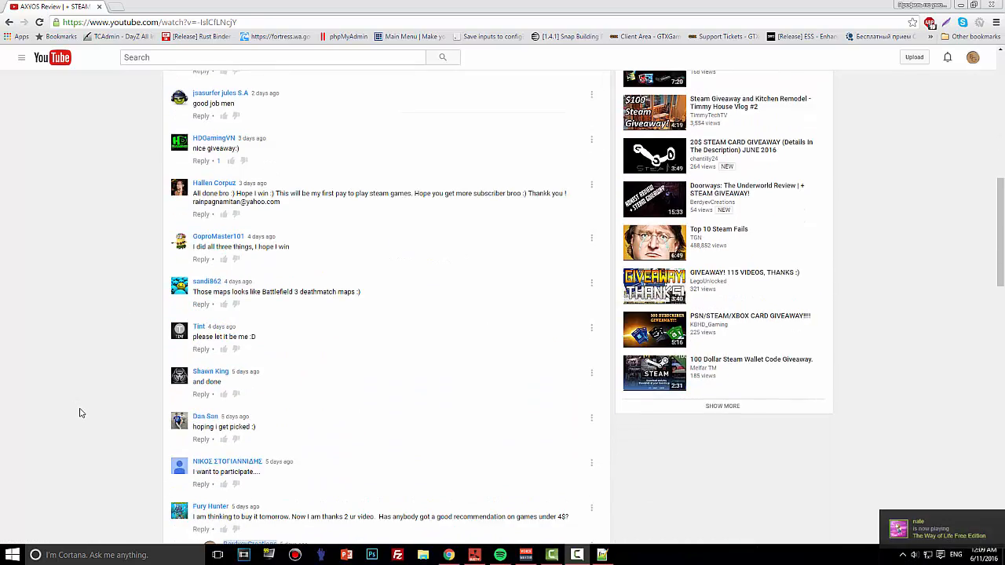
pyautogui.scroll(-3)
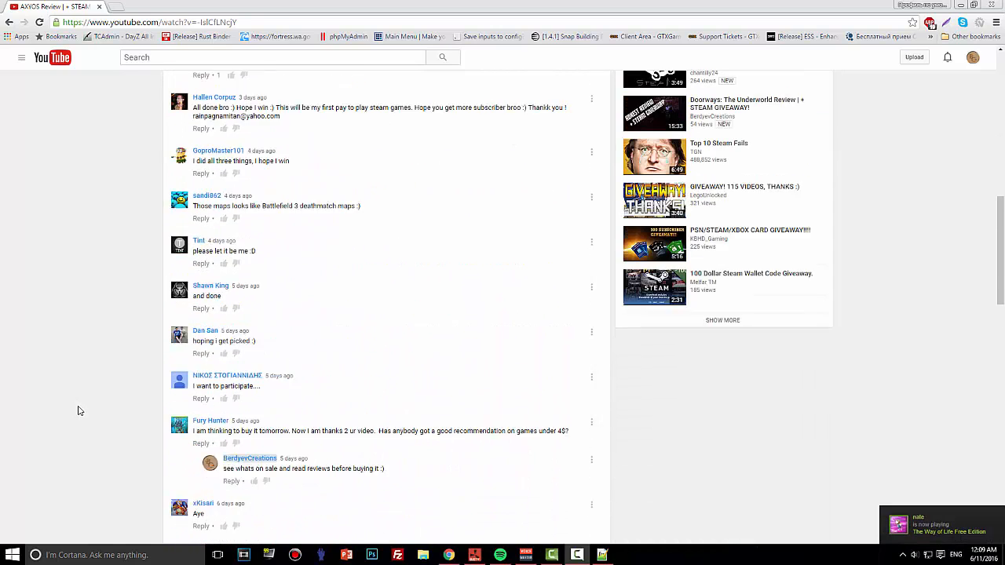
pyautogui.click(602, 553)
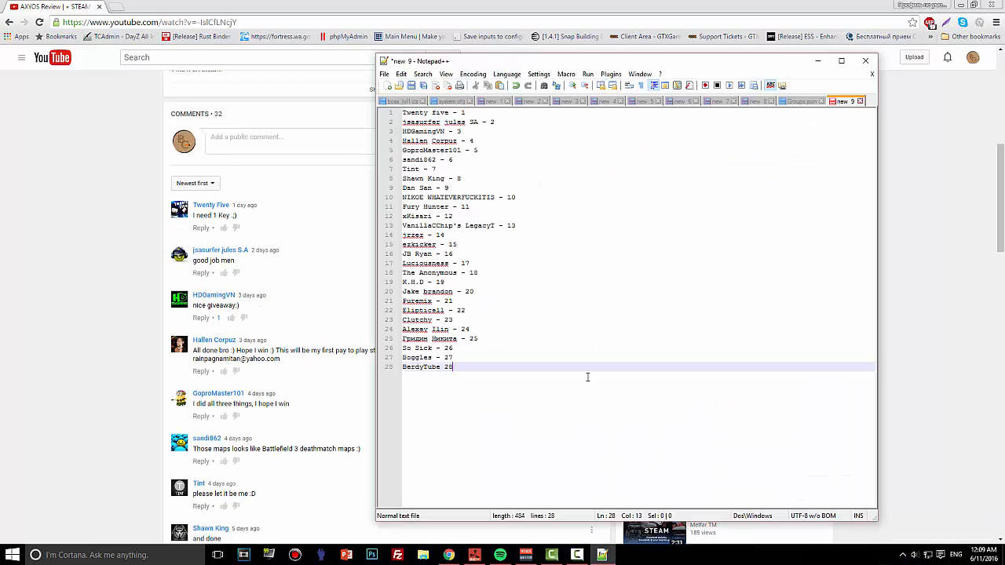
# Compare the Notepad++ list with the video comments, then go to the RANDOM.ORG generator.
pyautogui.click(520, 153)
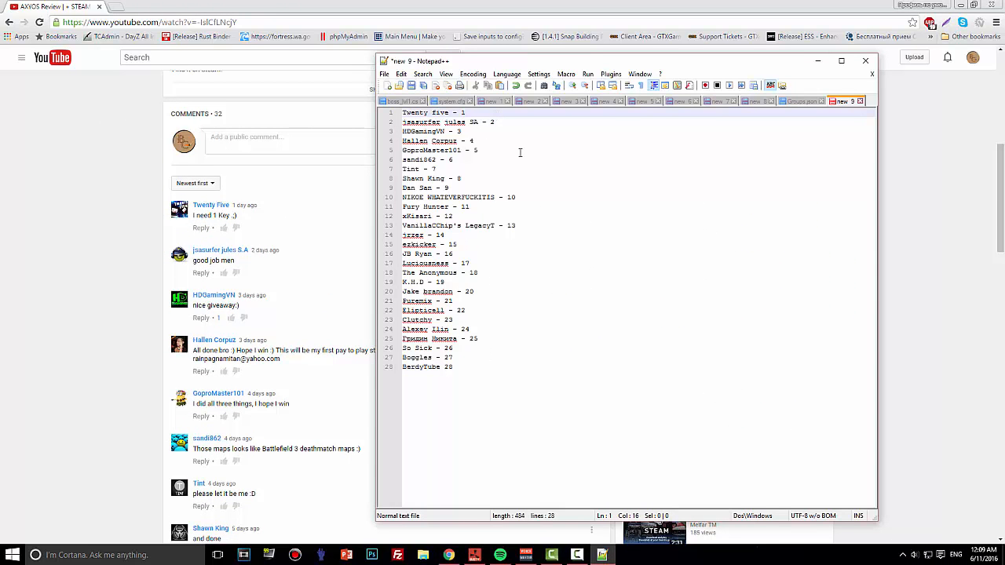
pyautogui.click(892, 61)
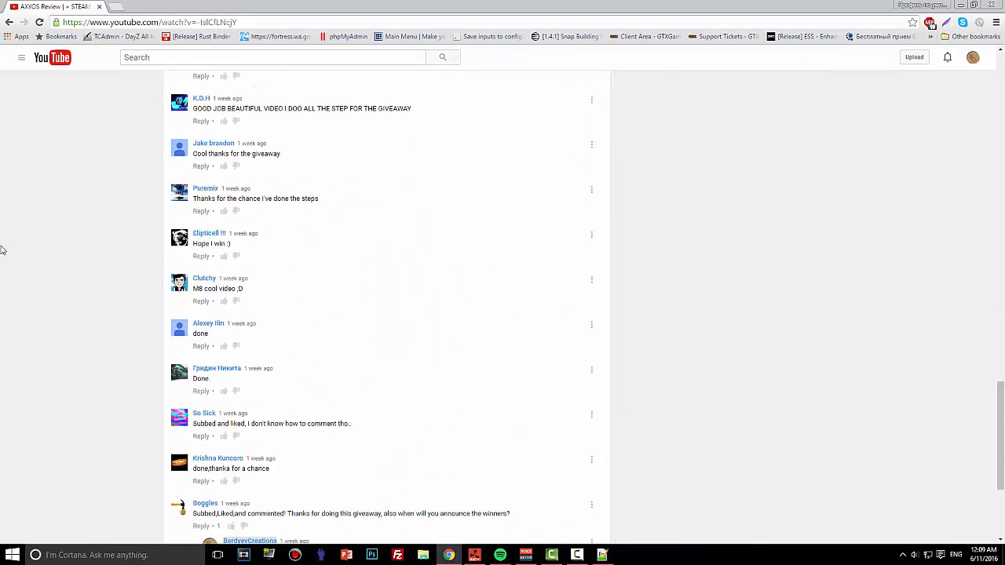
pyautogui.scroll(-3)
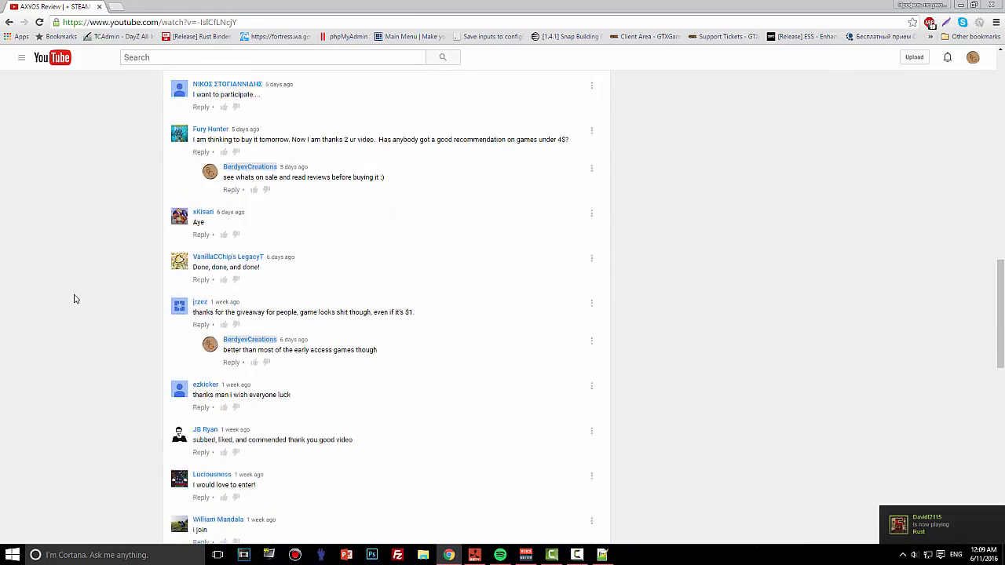
pyautogui.click(110, 7)
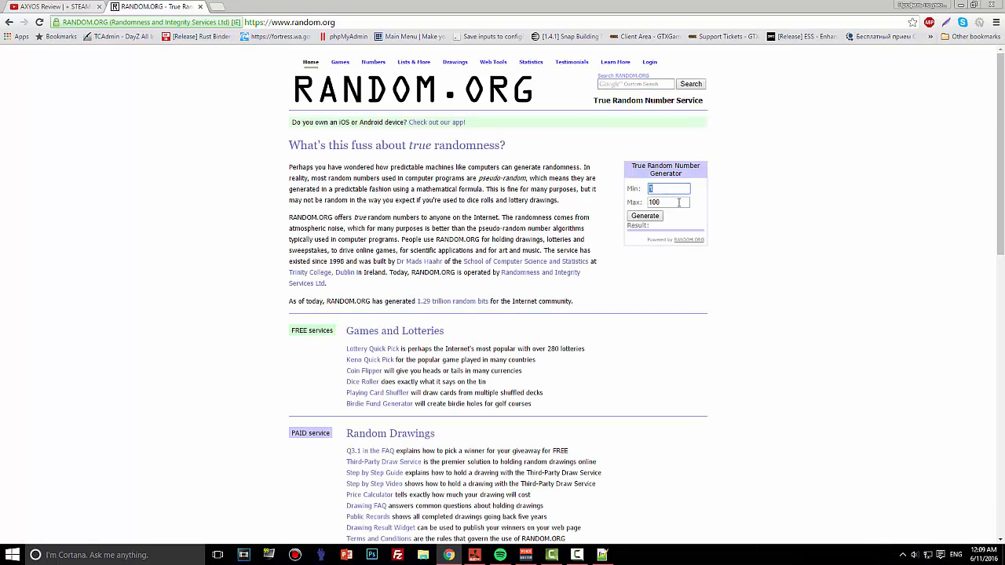
# Set the True Random Number Generator range to Min 1 and Max 28.
pyautogui.write('28')
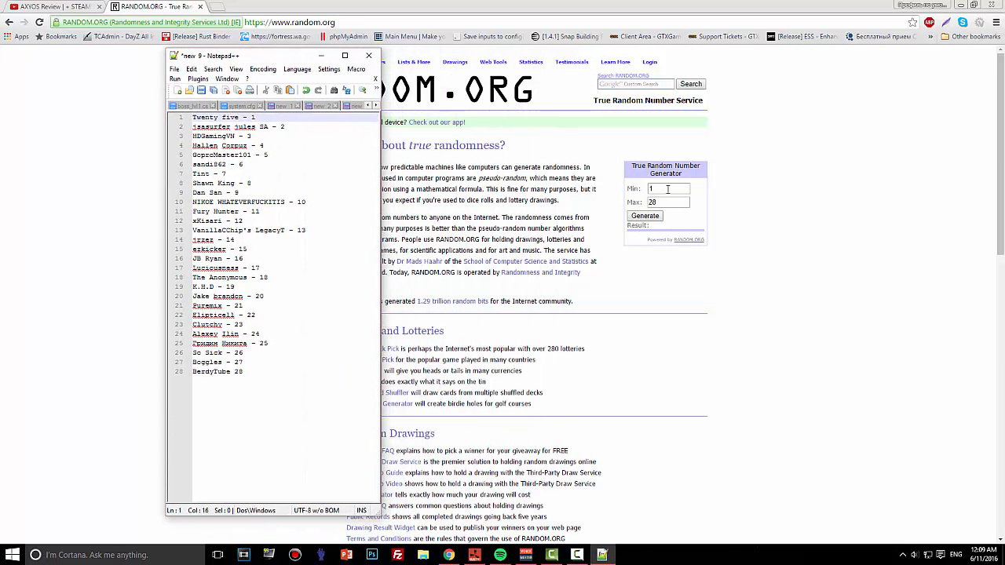
pyautogui.click(666, 201)
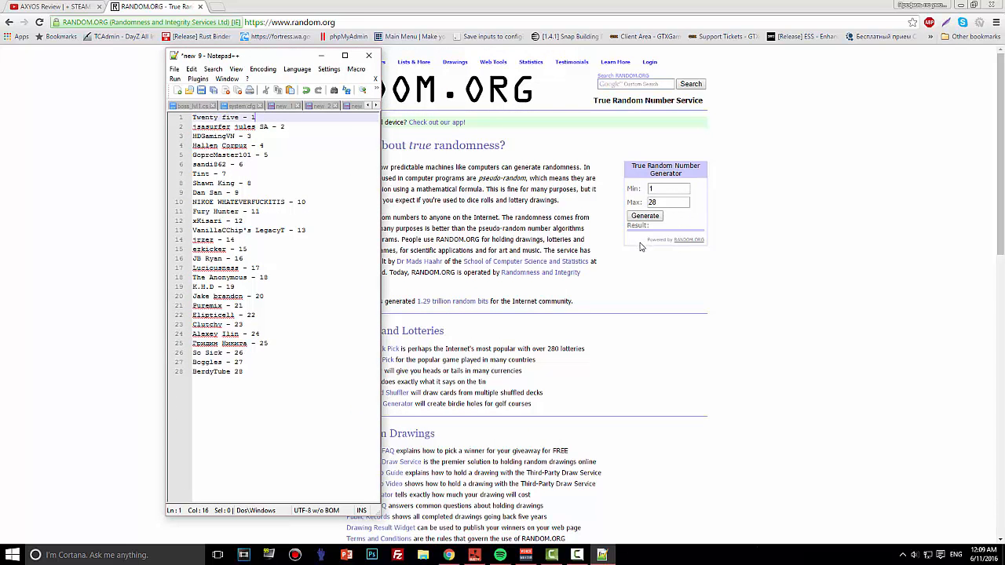
pyautogui.moveTo(713, 195)
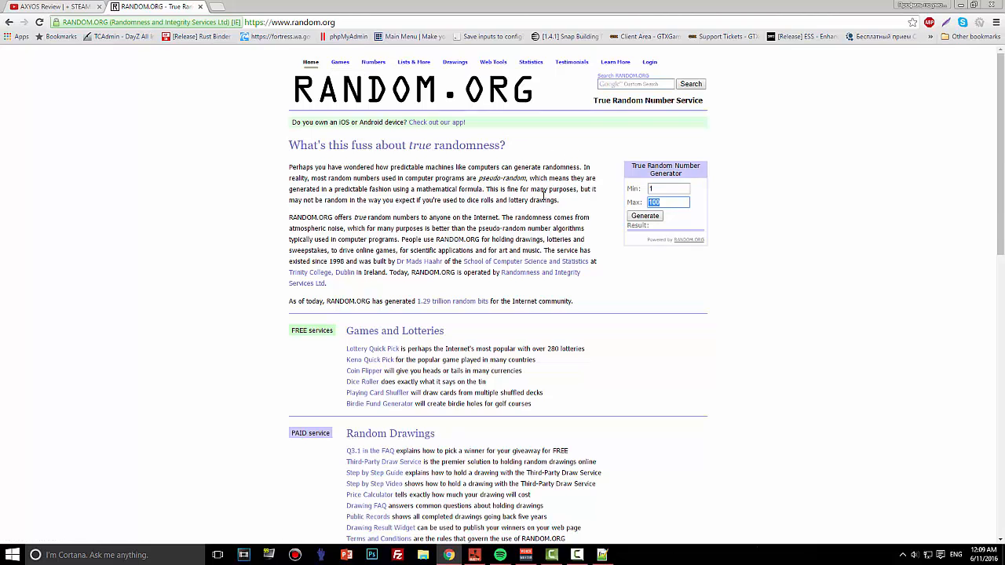
pyautogui.write('28')
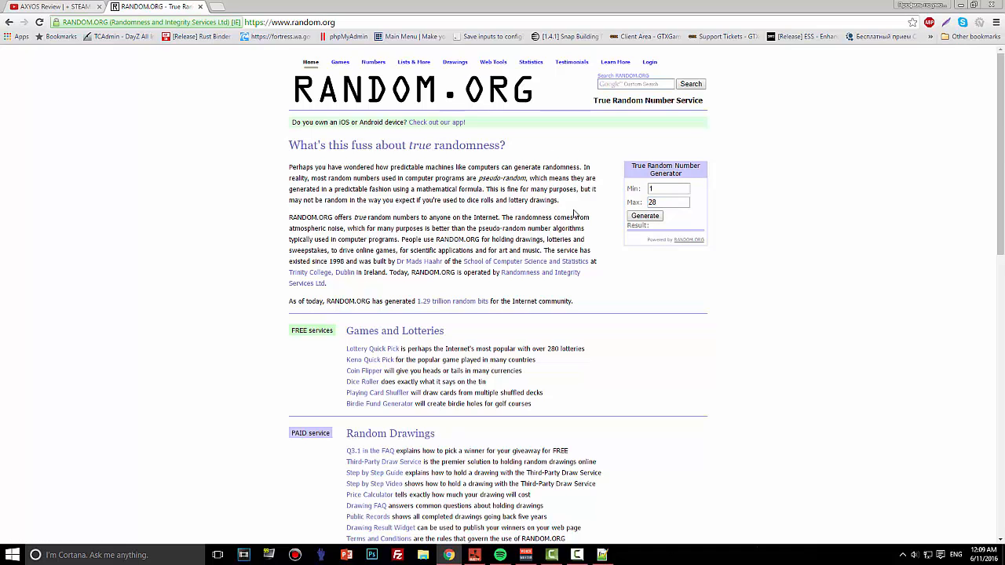
# Generate random numbers, tag entries 5, 9 and 13 as WINNER, and return to the video comments.
pyautogui.click(644, 216)
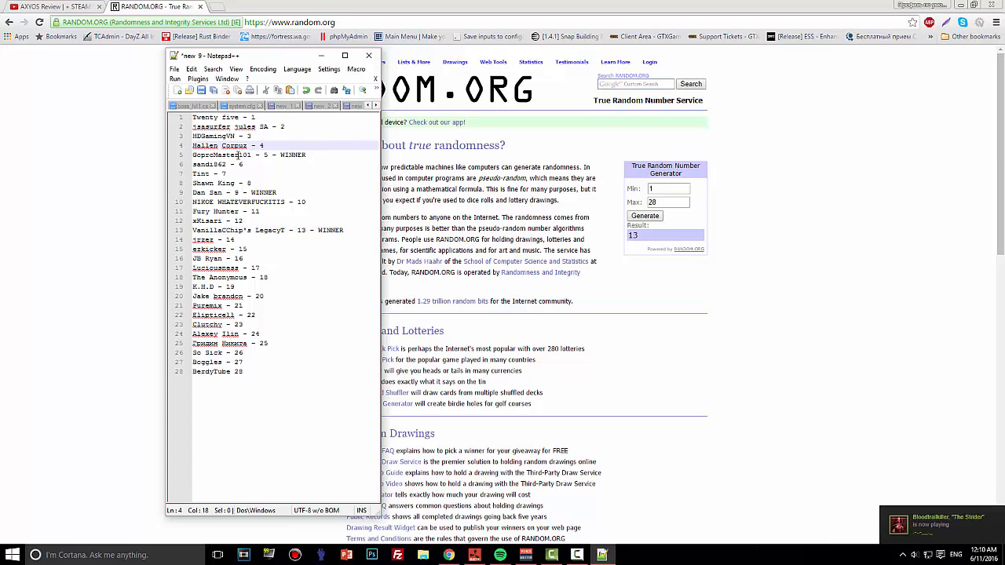
pyautogui.moveTo(288, 214)
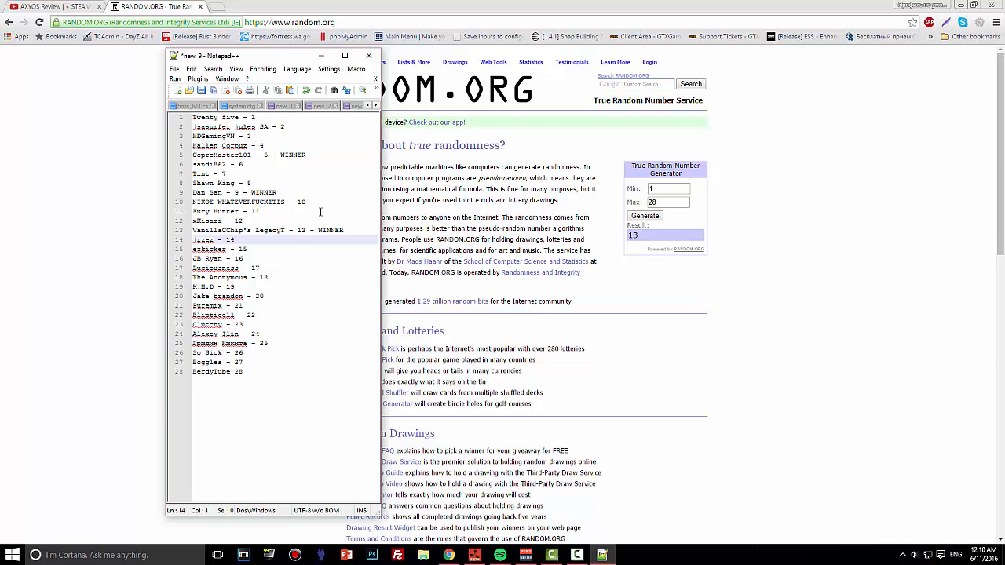
pyautogui.click(44, 6)
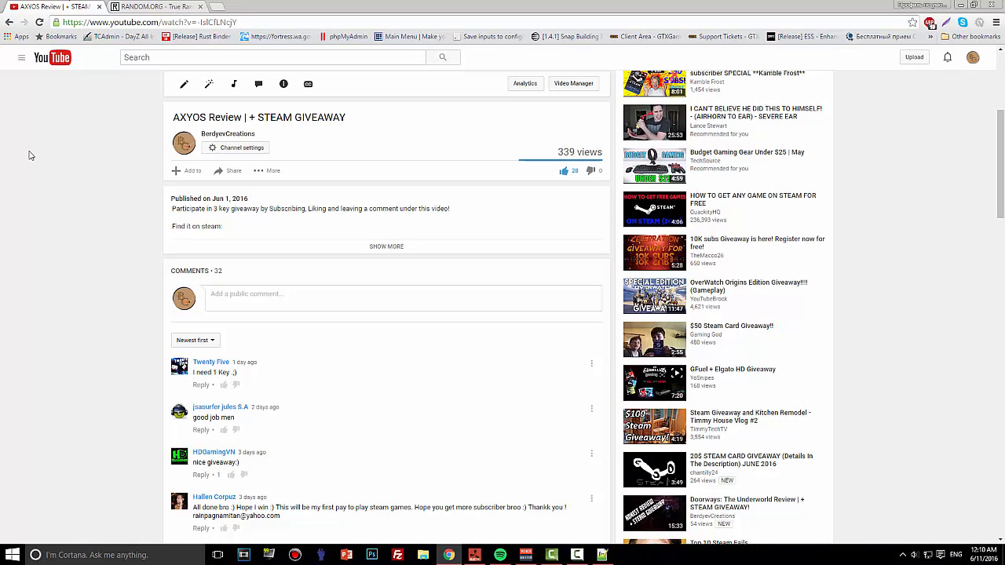
pyautogui.scroll(-3)
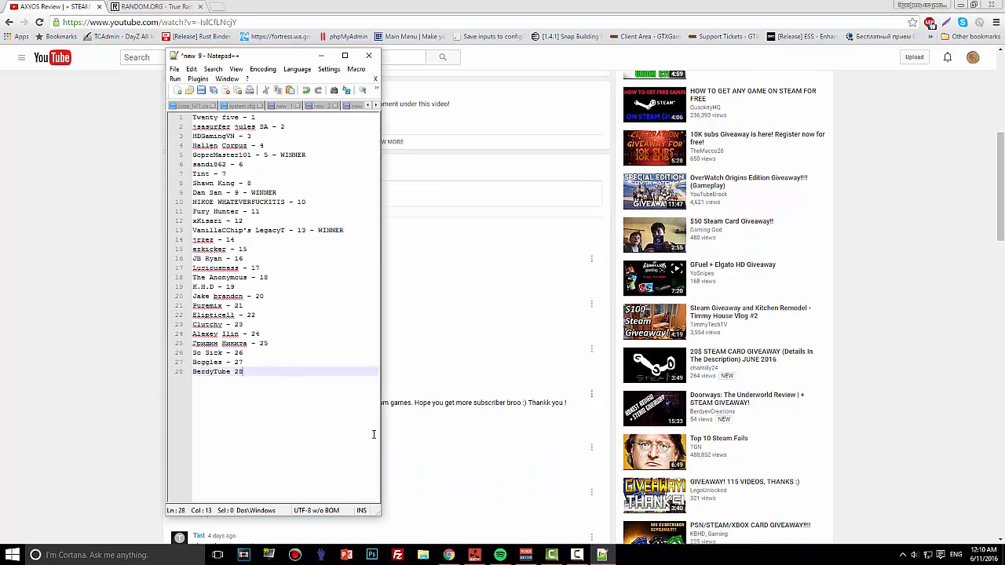
# Add an 'email: ceo' contact line below the list and return to the giveaway video.
pyautogui.press('Enter')
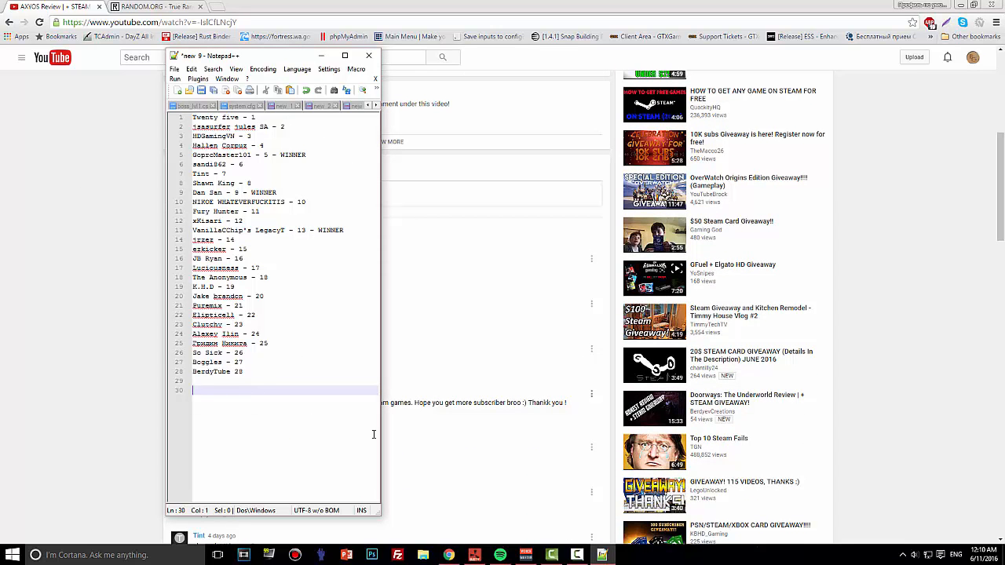
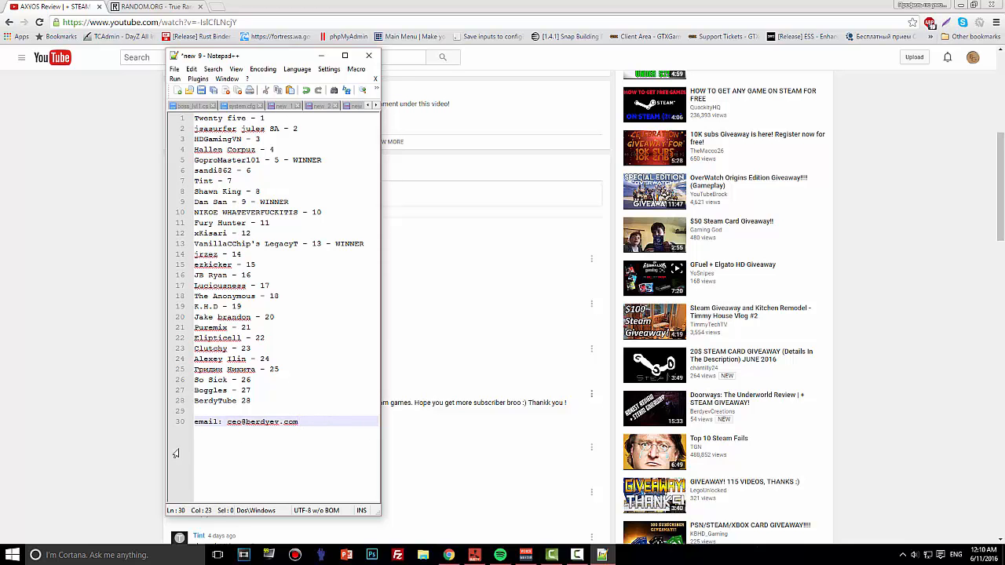
pyautogui.moveTo(358, 447)
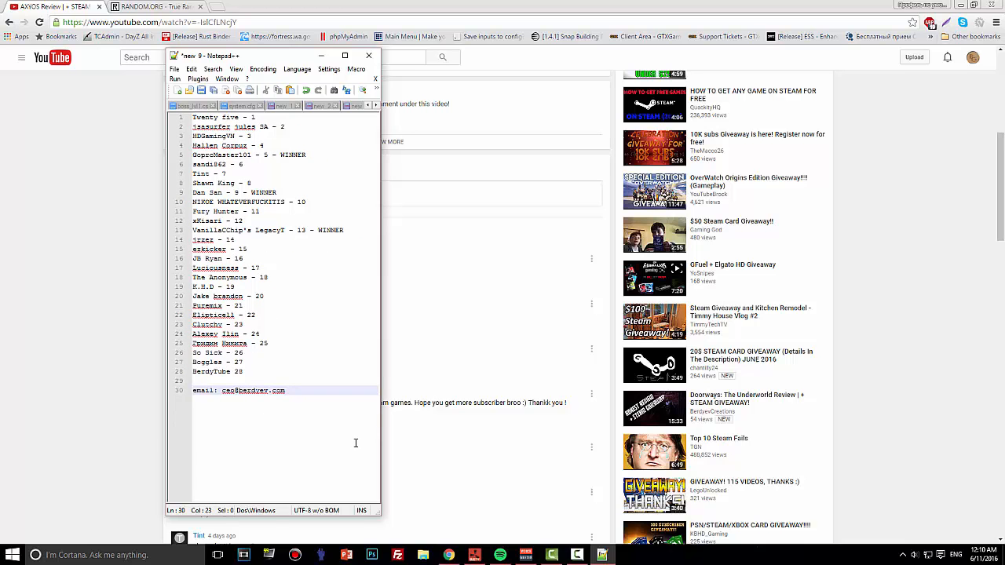
pyautogui.click(375, 57)
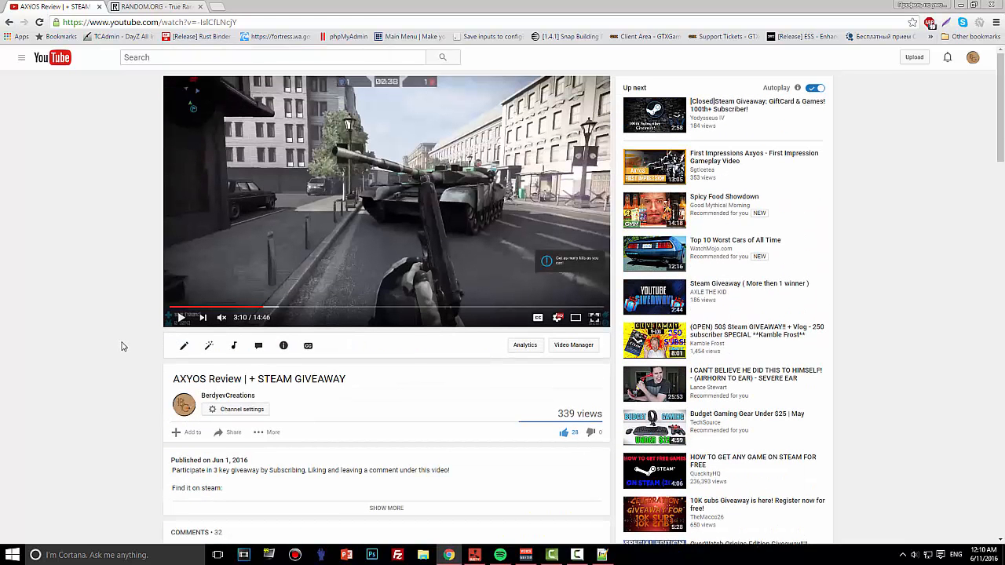